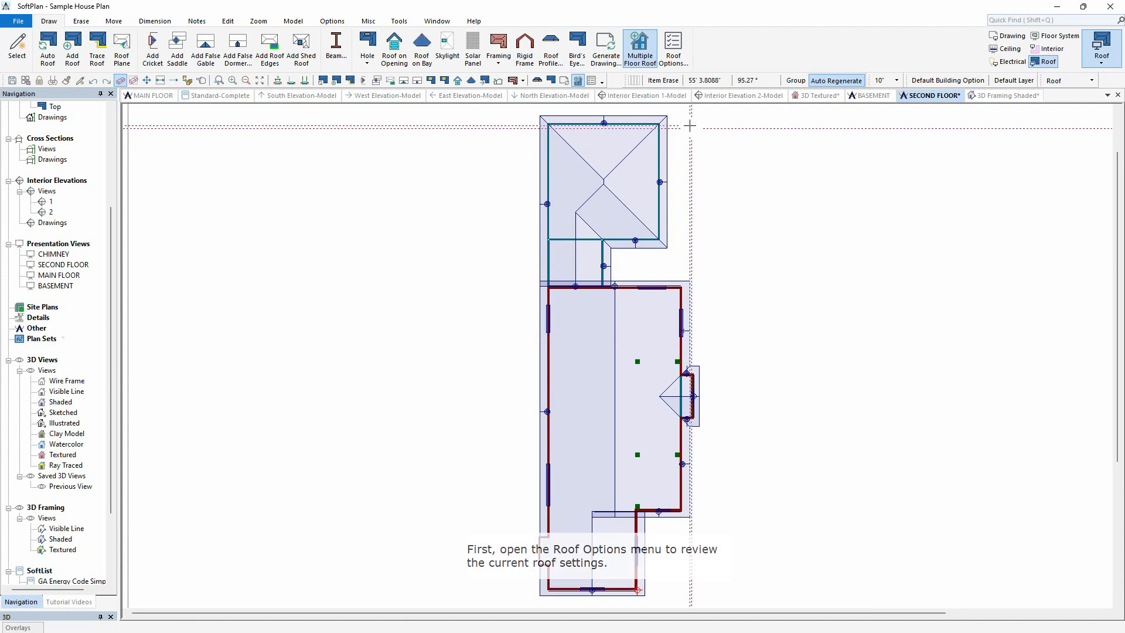
Review the Roof Options framing defaults and keep Fink as the truss style.
click(672, 48)
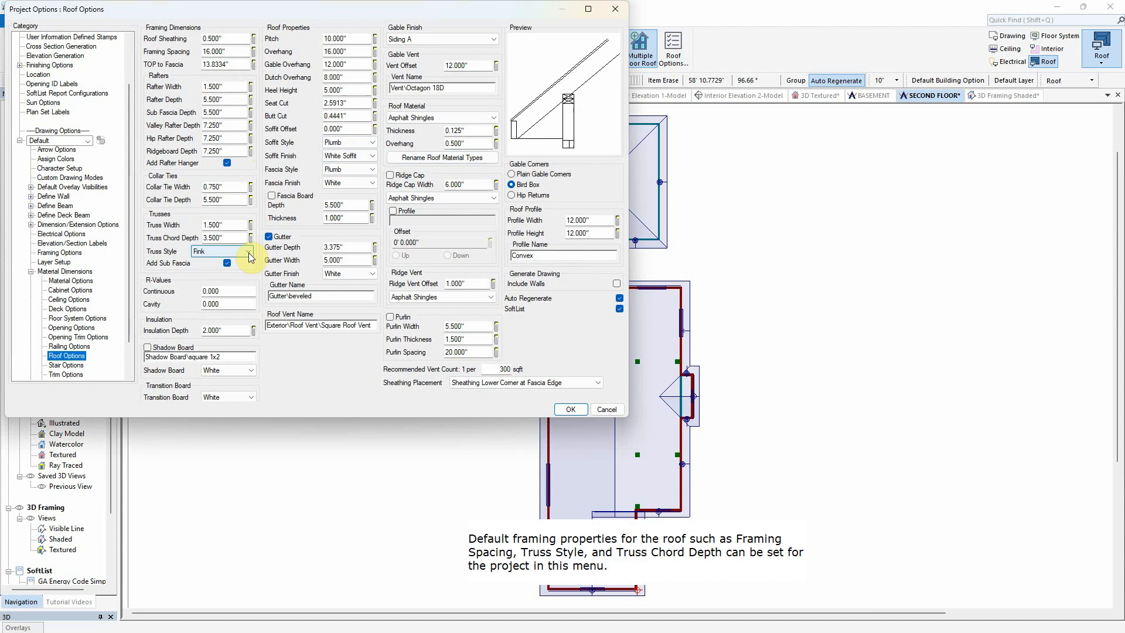
click(250, 251)
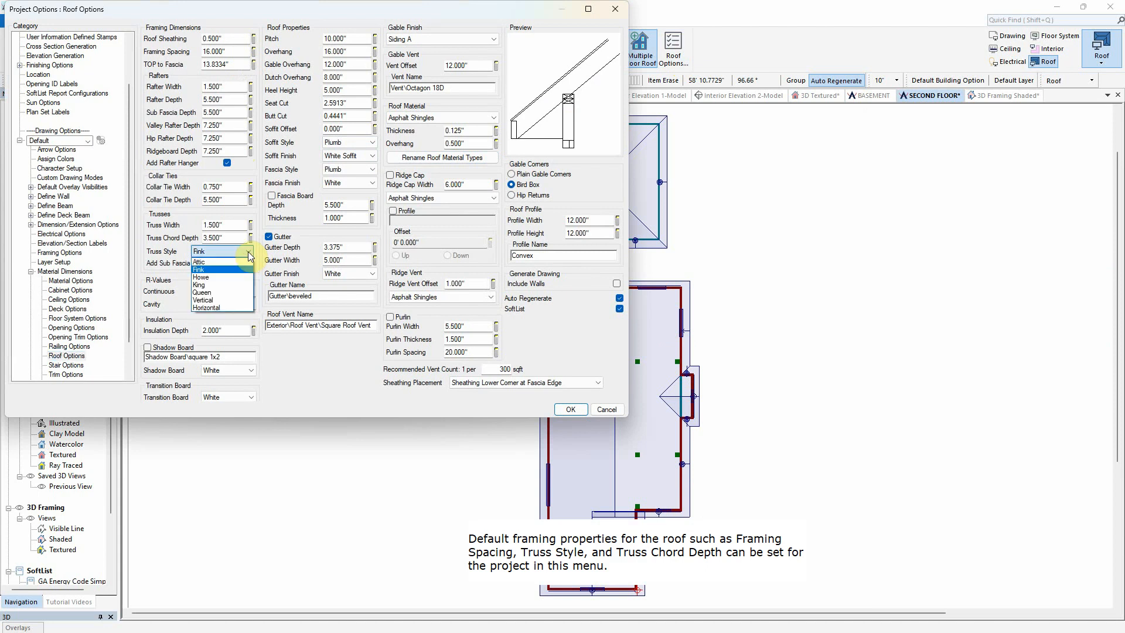
click(209, 250)
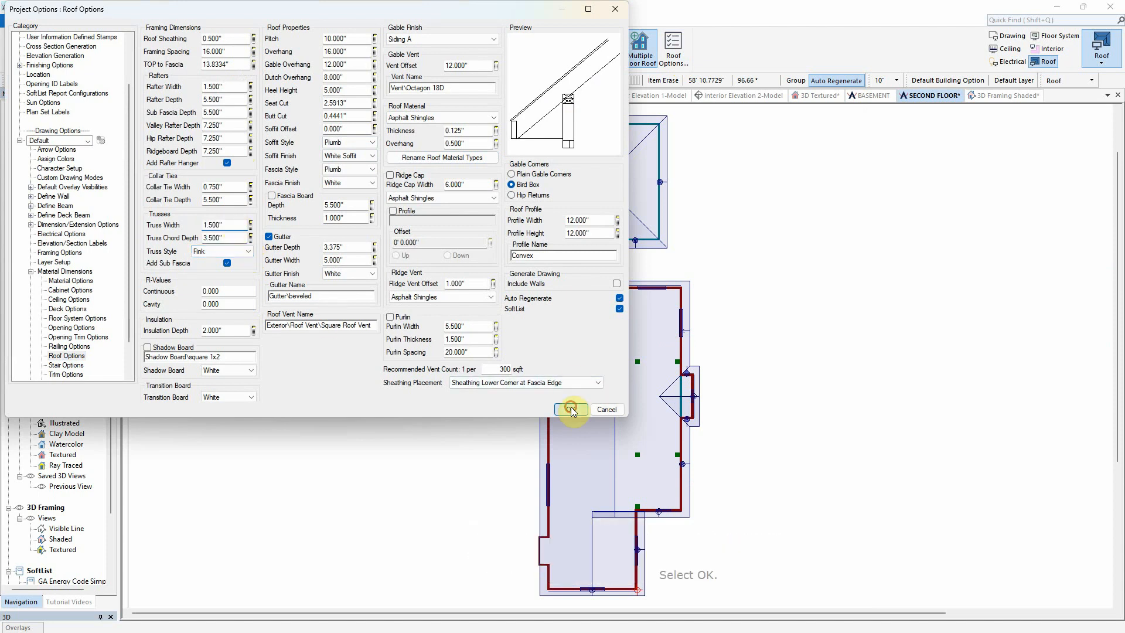
Accept the roof options and start the Gable End Truss tool from Draw > Framing.
click(568, 409)
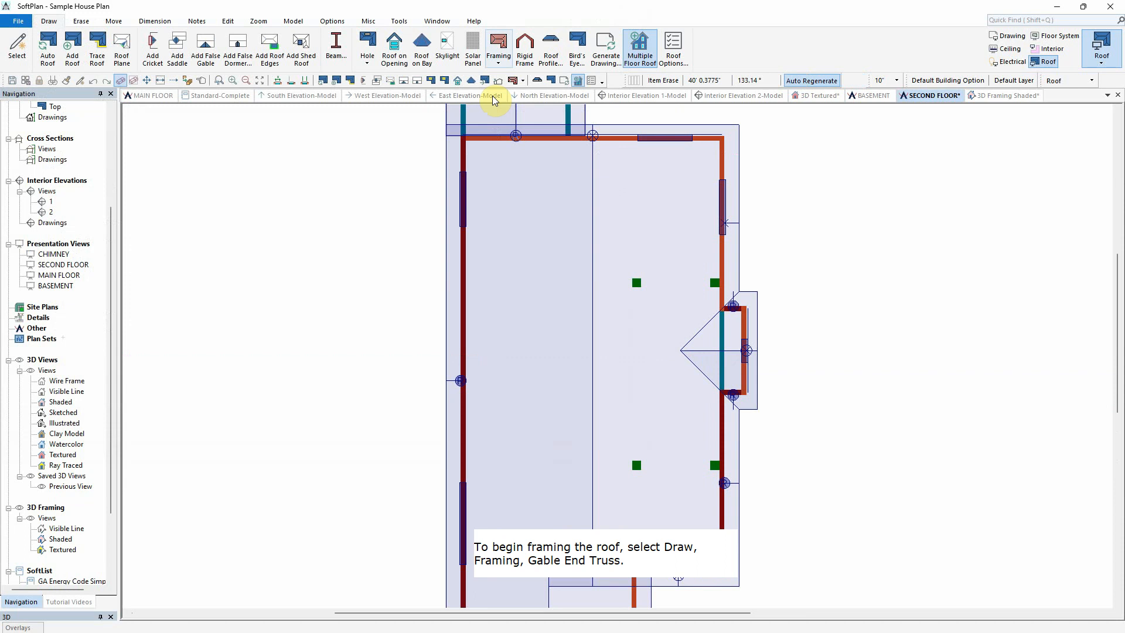
click(498, 47)
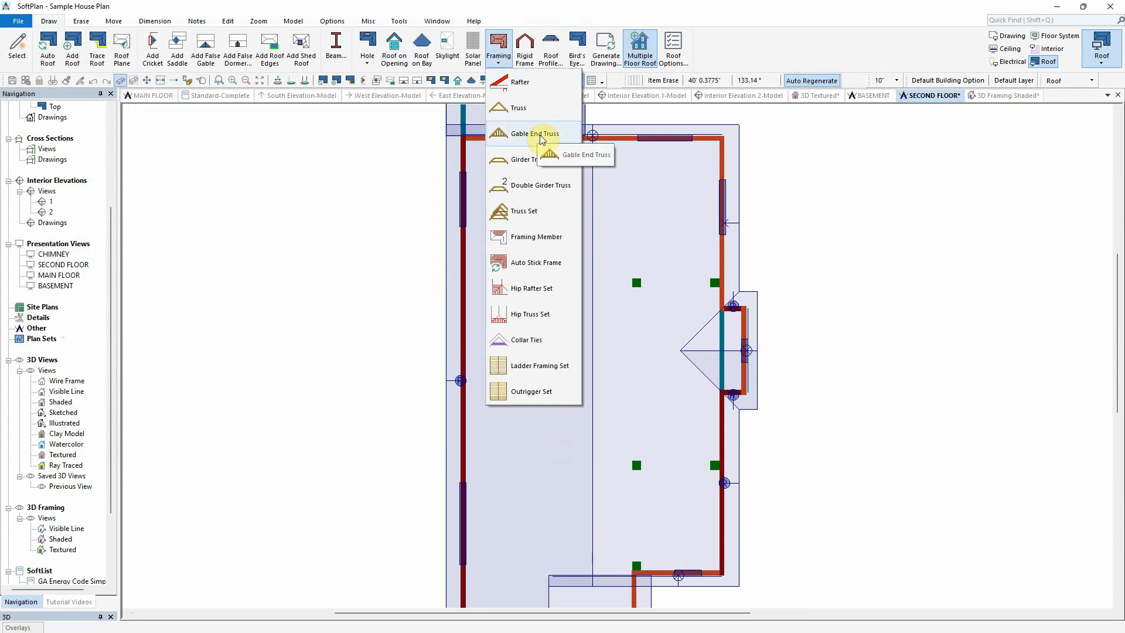
click(535, 133)
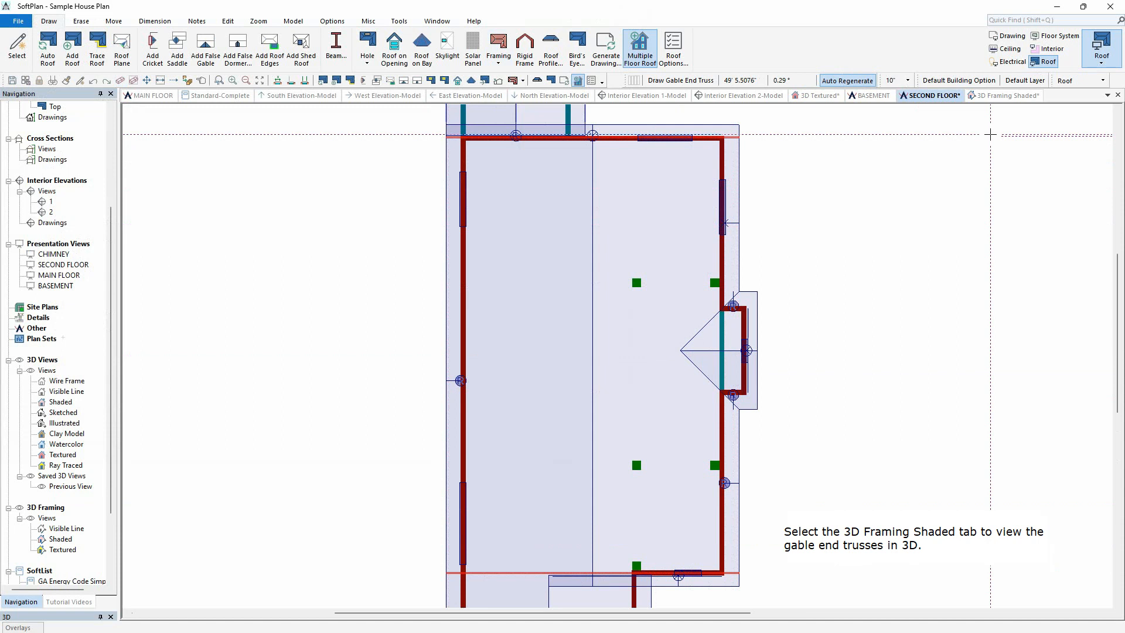
Place the 3D Framing Shaded view in a new vertical tab group beside the plan.
click(1008, 95)
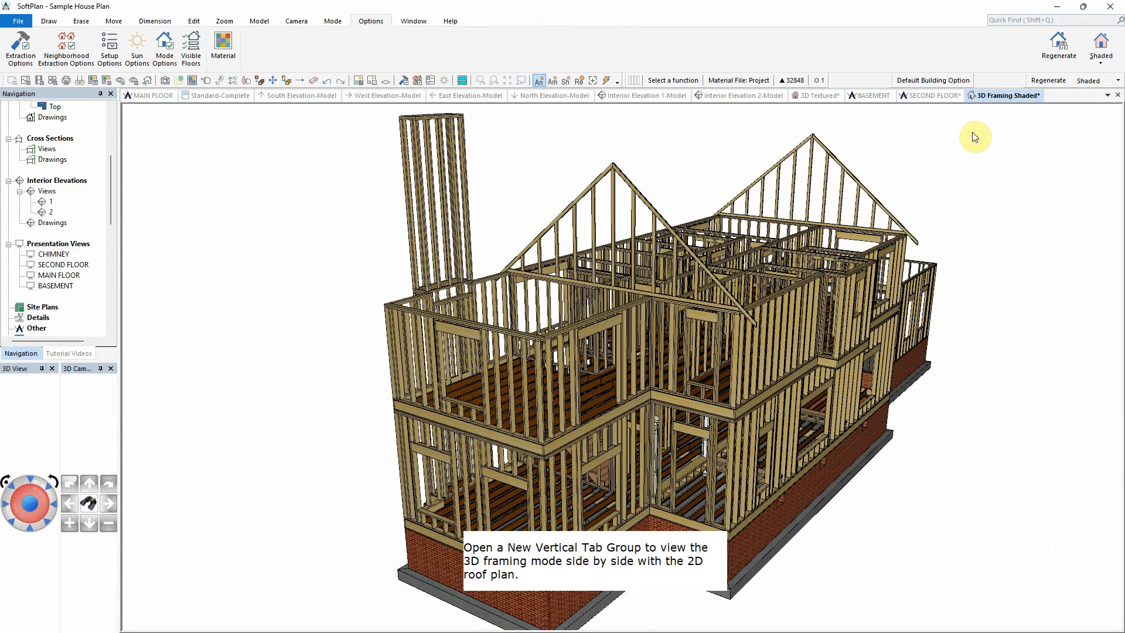
right_click(1005, 95)
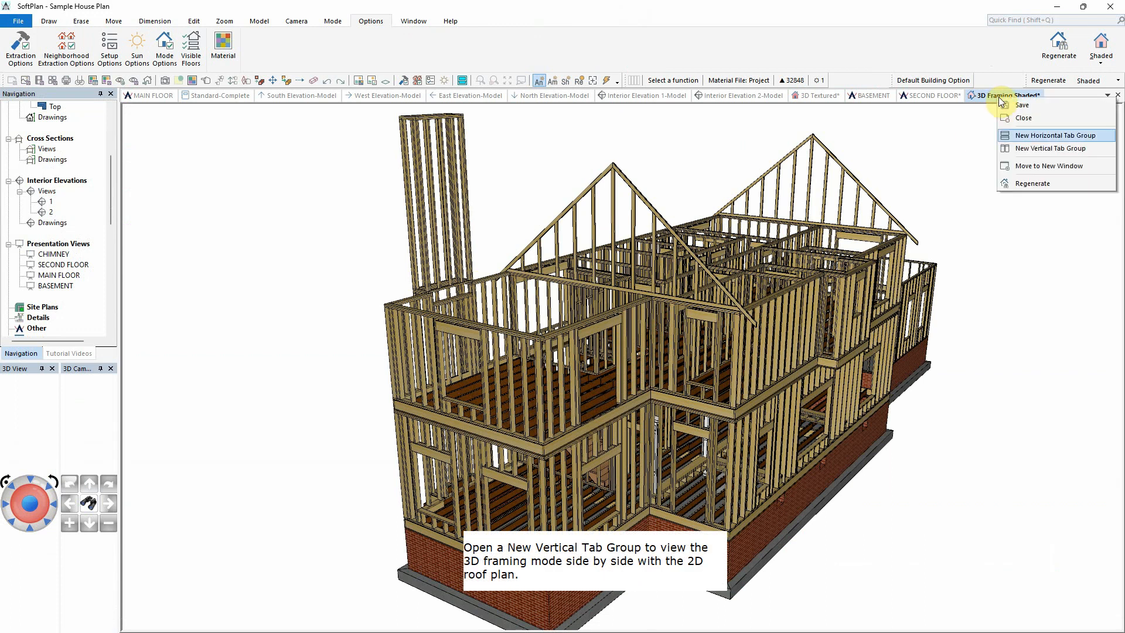
click(1050, 149)
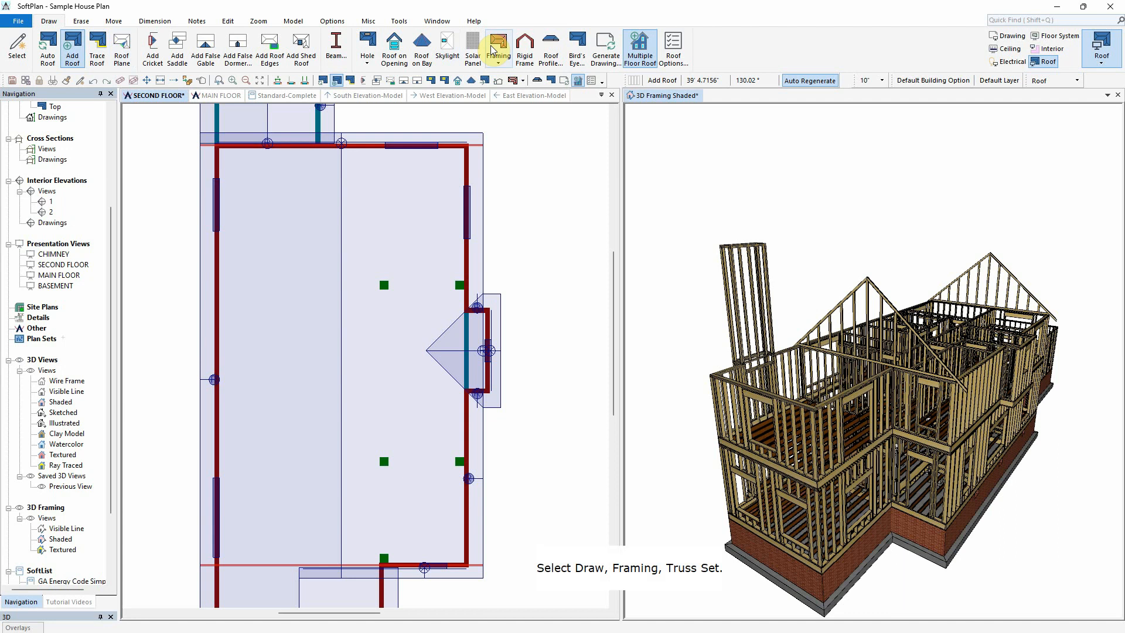
Place a truss set across the second-floor roof between the gable end trusses.
click(499, 45)
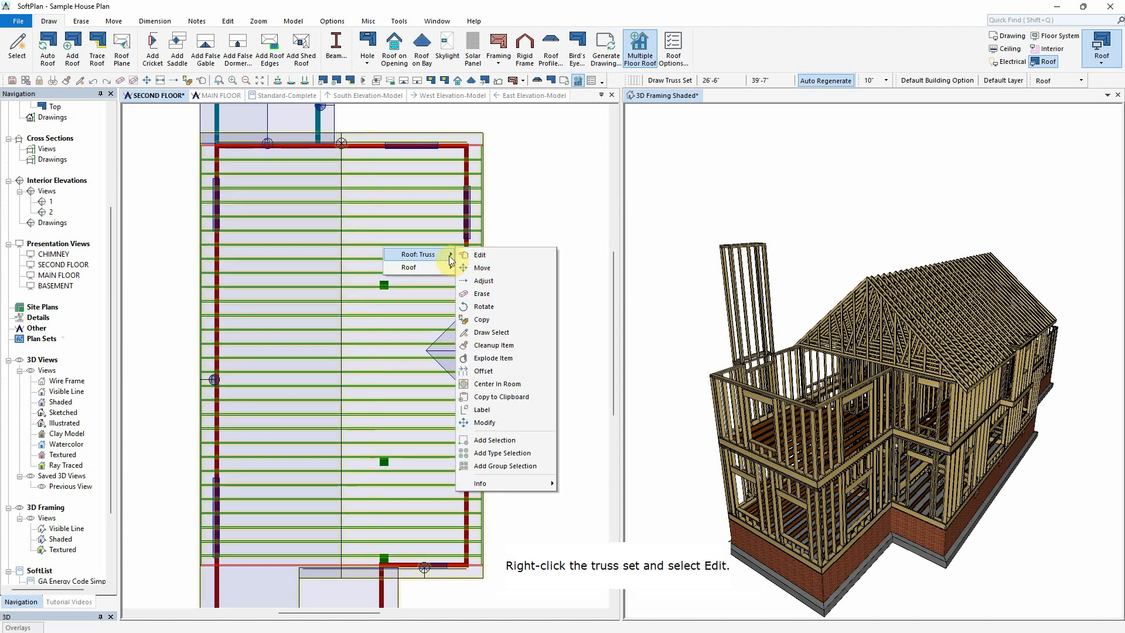
Edit the truss set and enter a spacing of 24 inches.
click(478, 255)
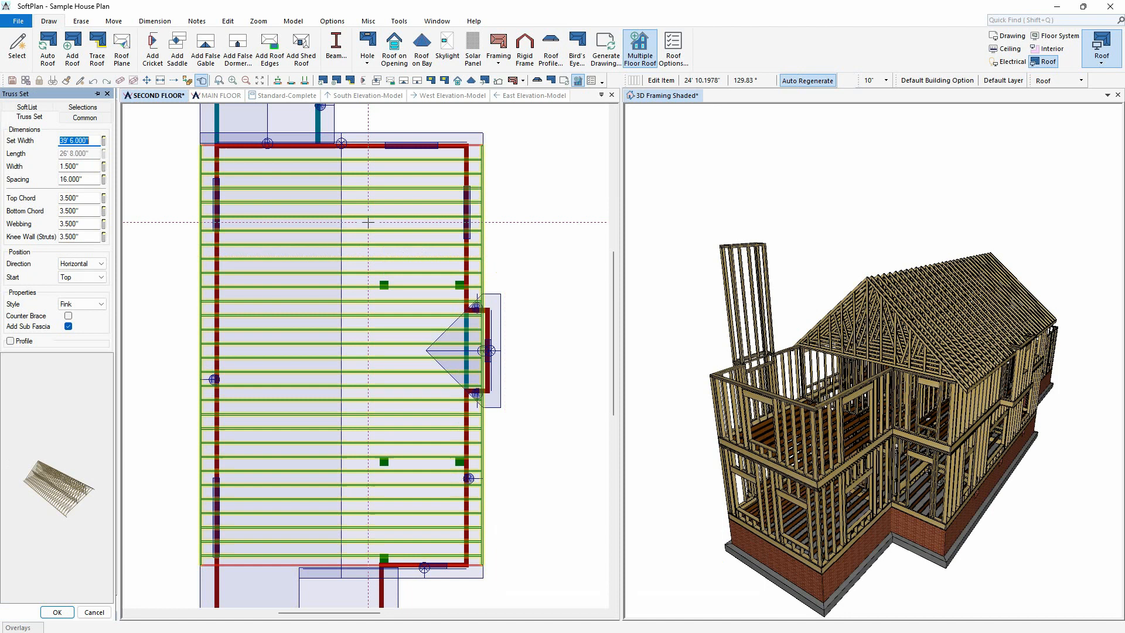
text(2)
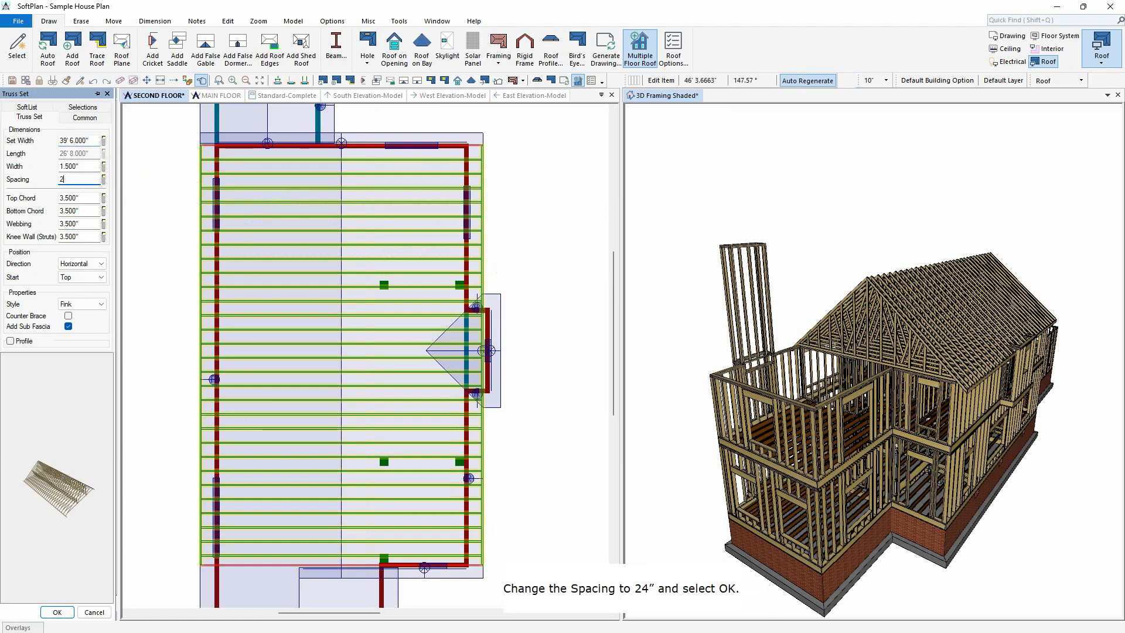
text(24)
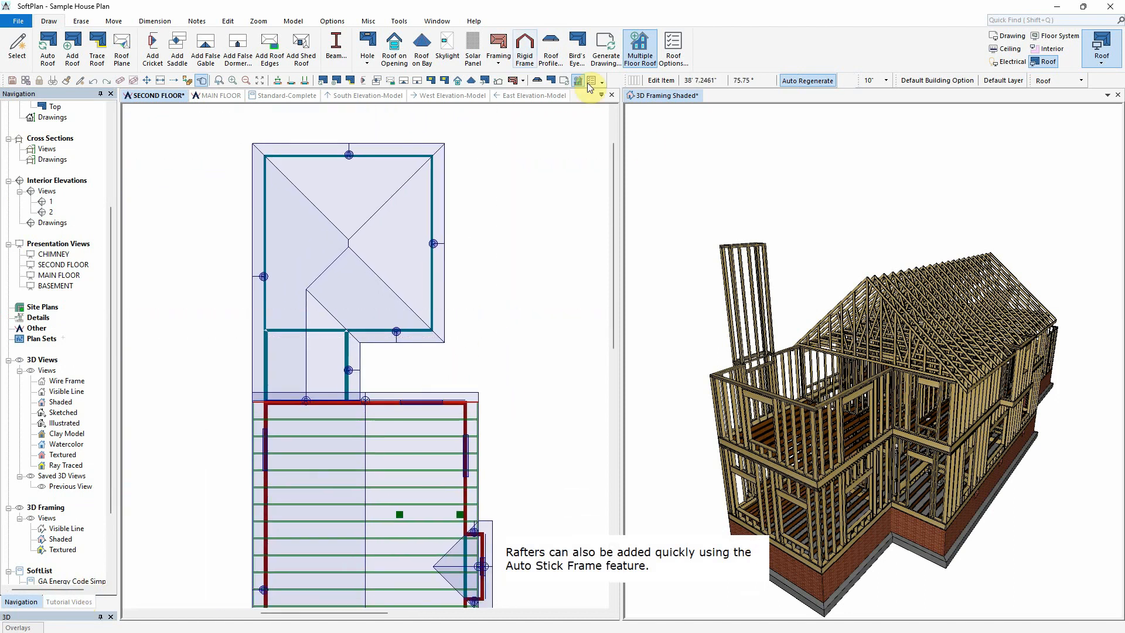
Auto Stick Frame the garage hip roof with rafters.
click(498, 49)
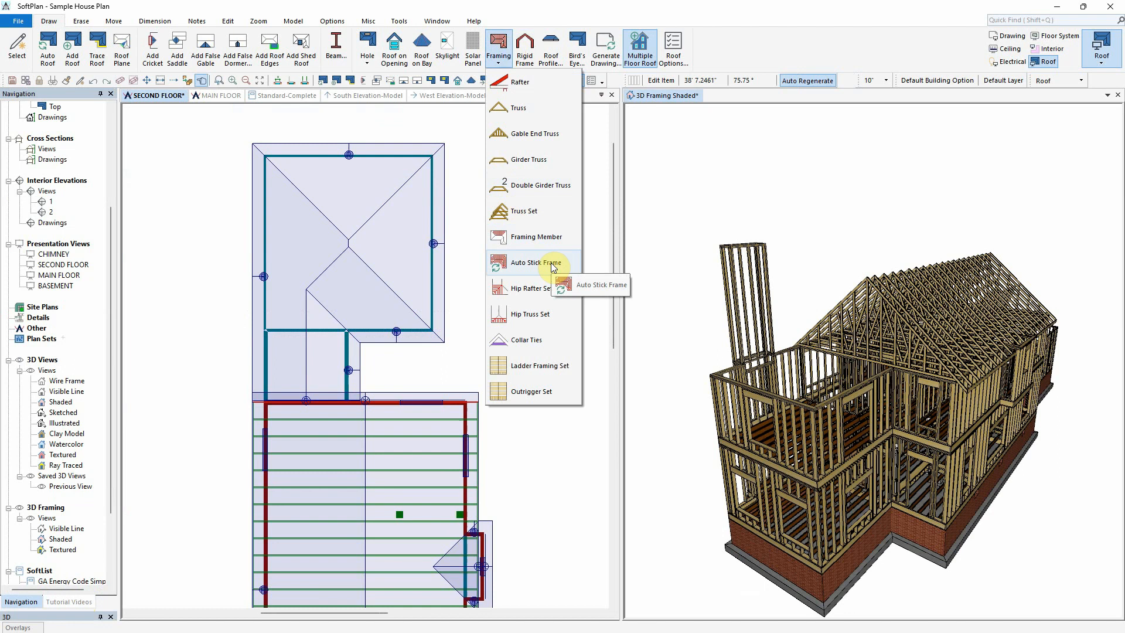
click(533, 262)
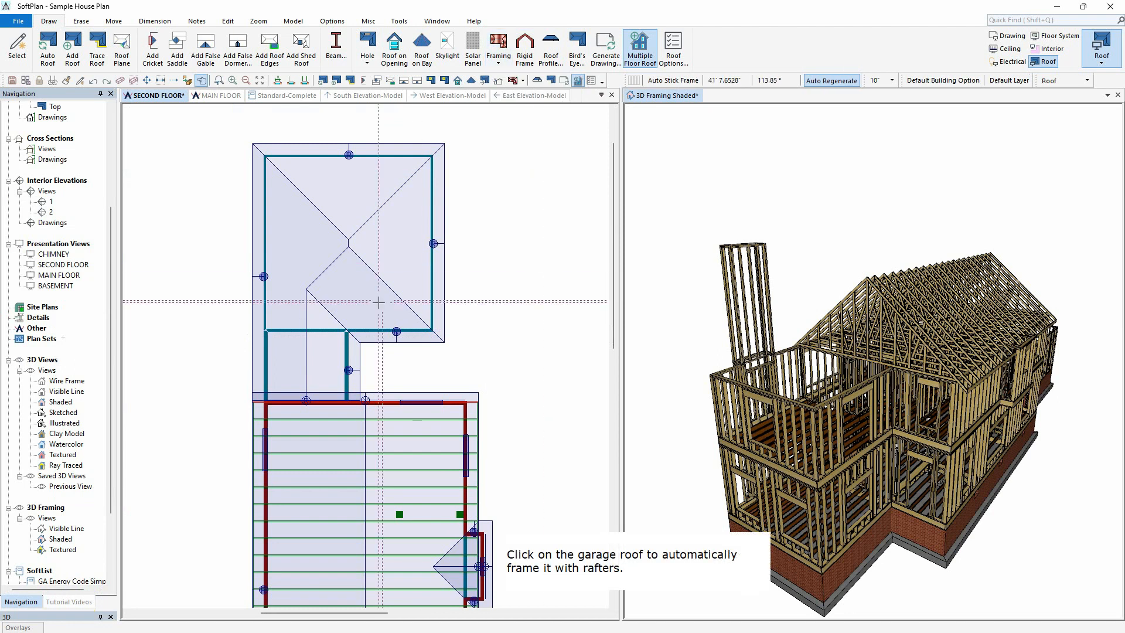
click(348, 244)
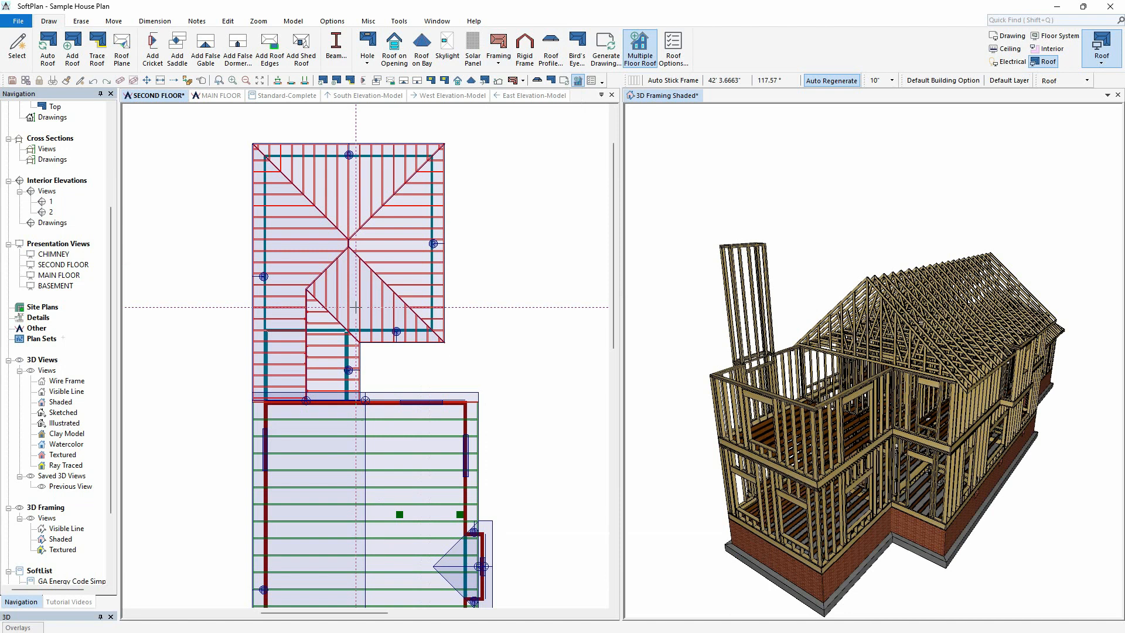